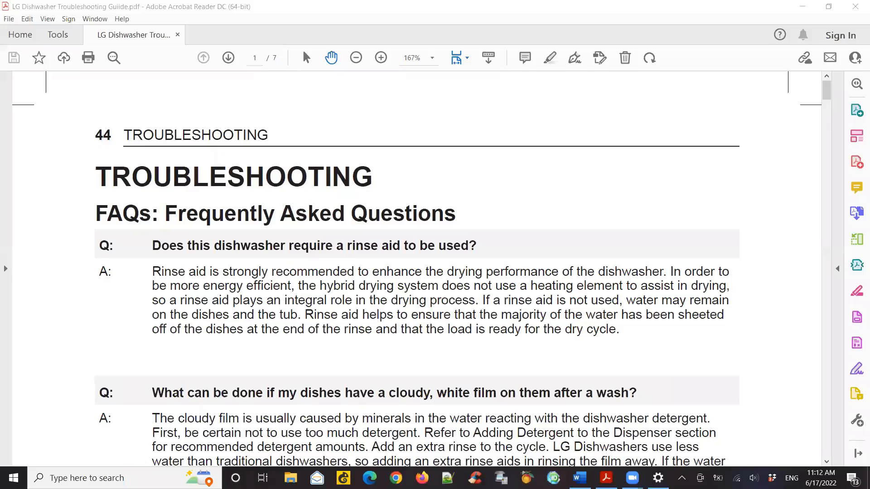
mouse_move(747, 430)
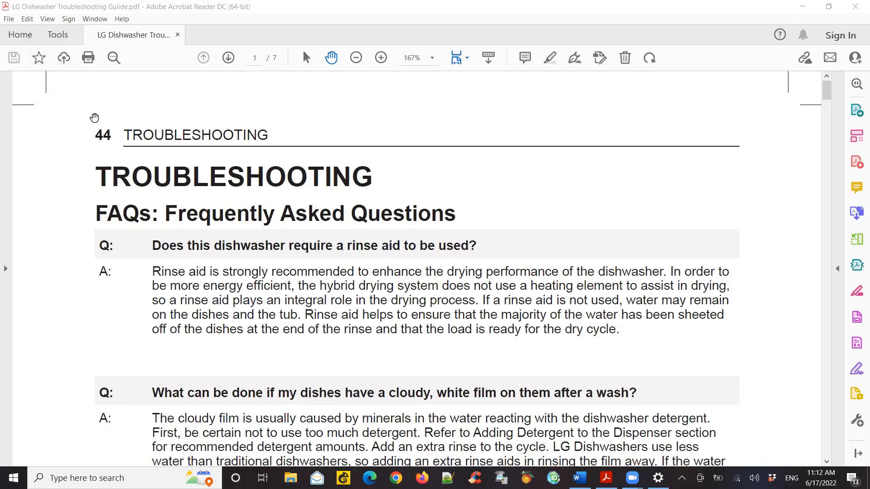
mouse_move(119, 51)
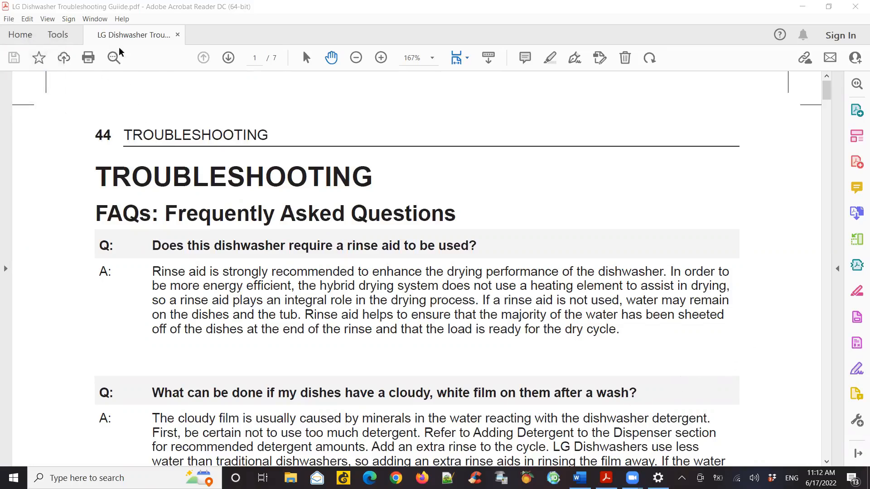
mouse_move(155, 271)
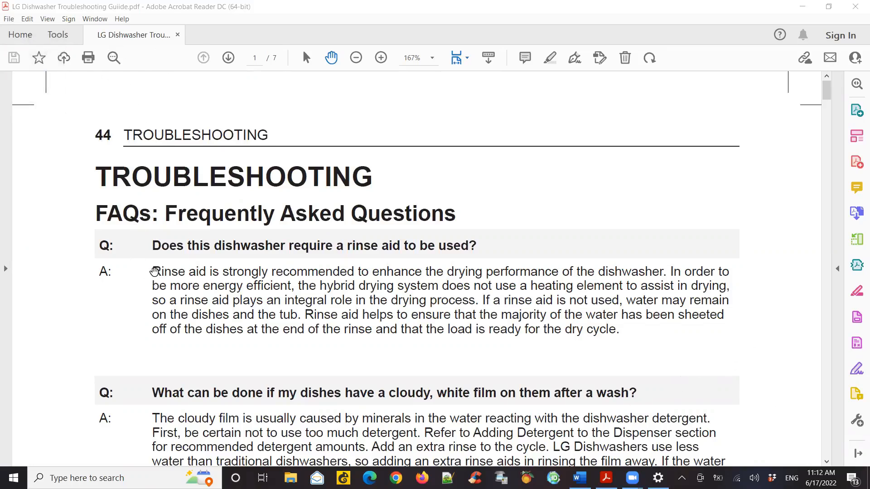
- Copy the rinse-aid answer from the PDF into the blank Word document
double_click(166, 271)
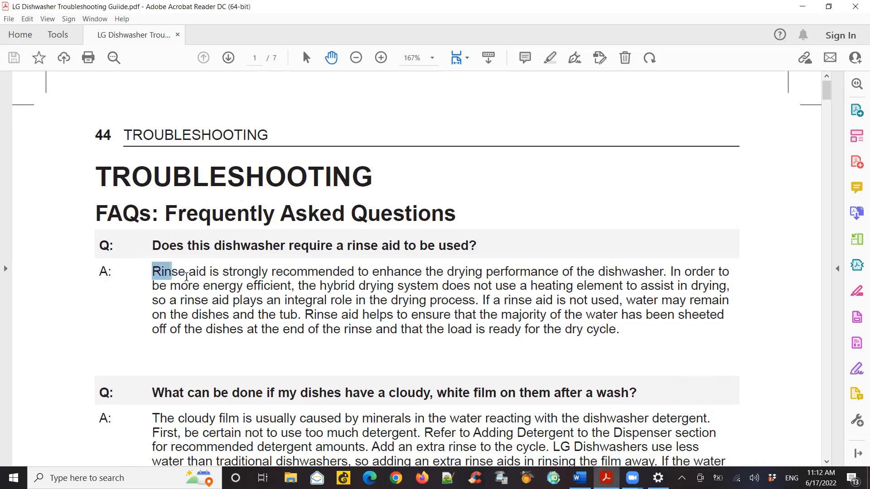
drag(152, 271, 480, 308)
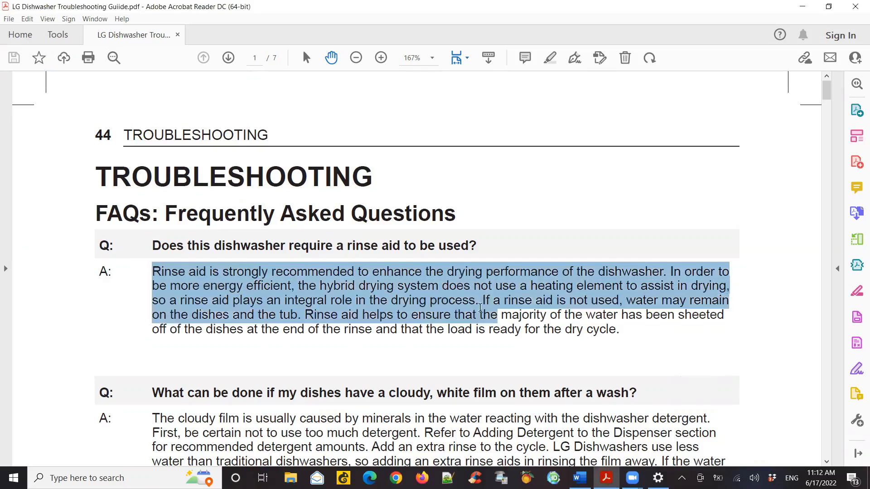
key(ctrl+c)
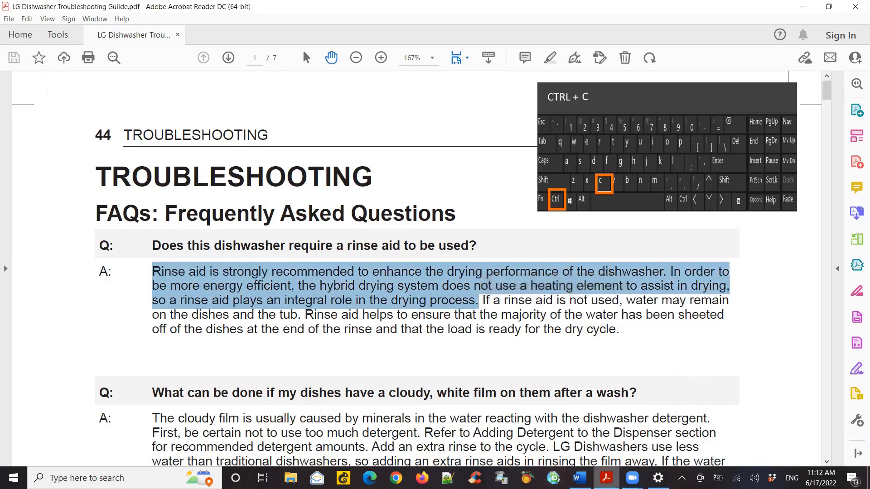
click(579, 477)
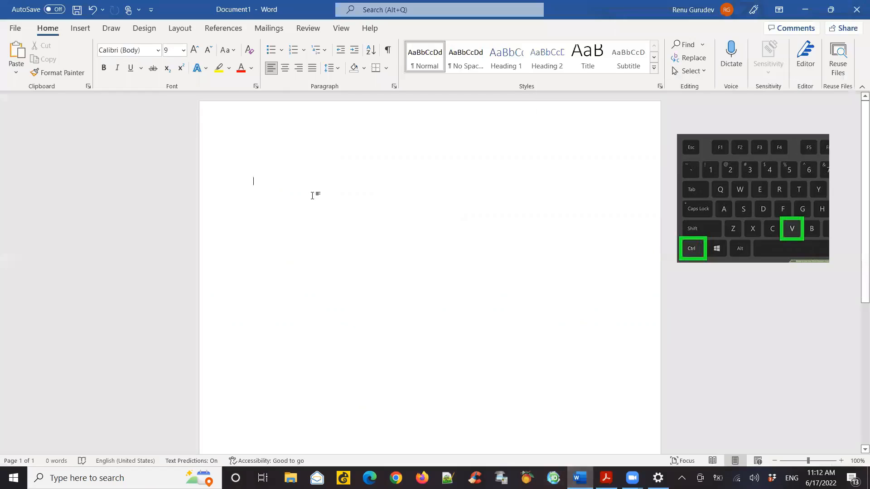
key(ctrl+v)
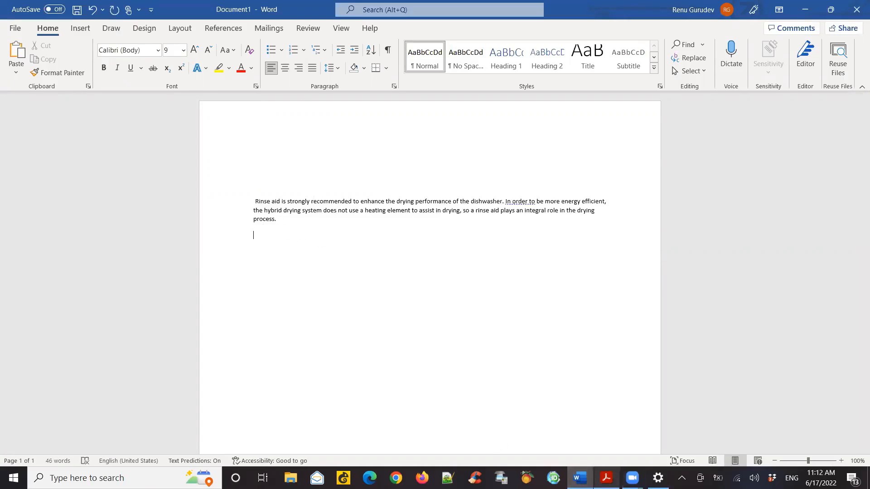
- Select the drying performance answer in the troubleshooting PDF
click(606, 478)
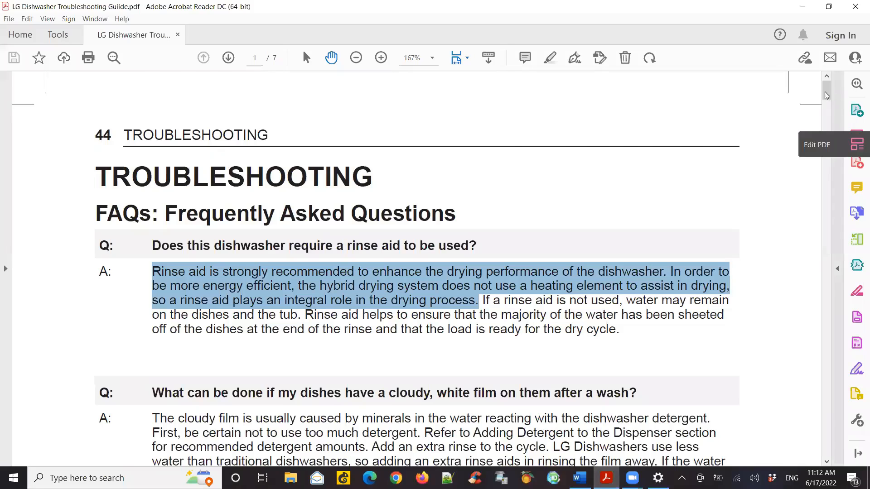
scroll(down, 3)
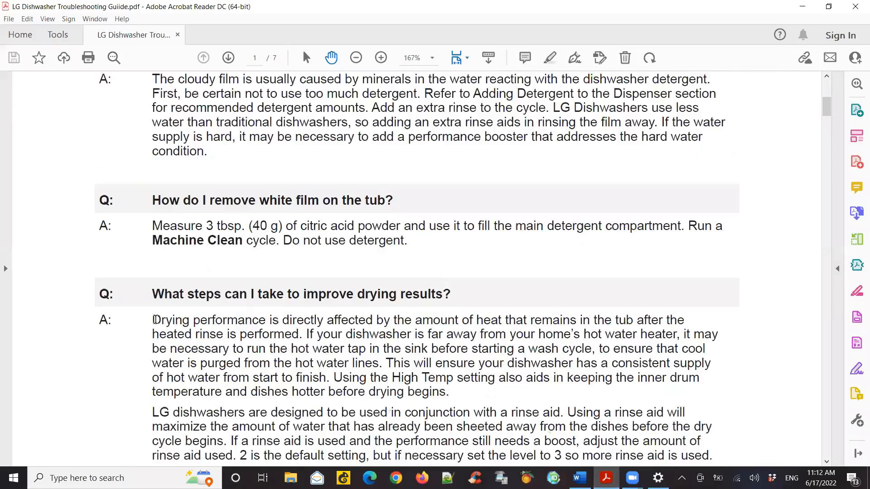
drag(153, 319, 511, 348)
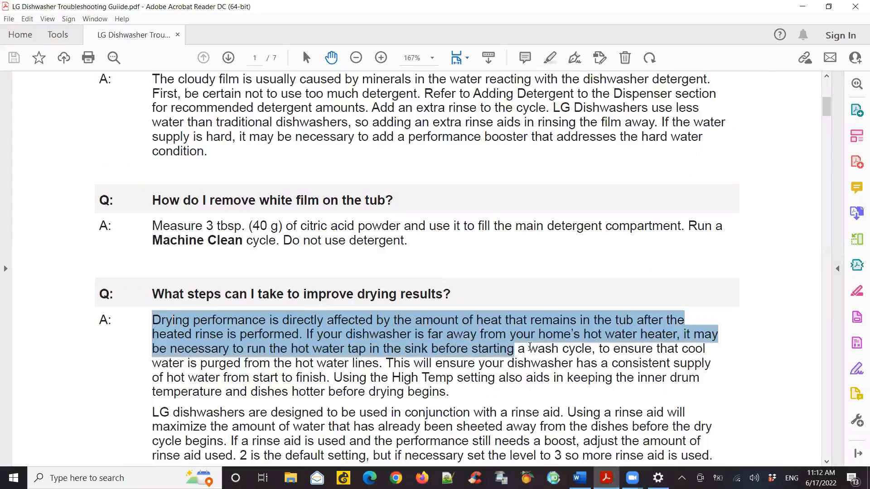
drag(529, 349, 383, 363)
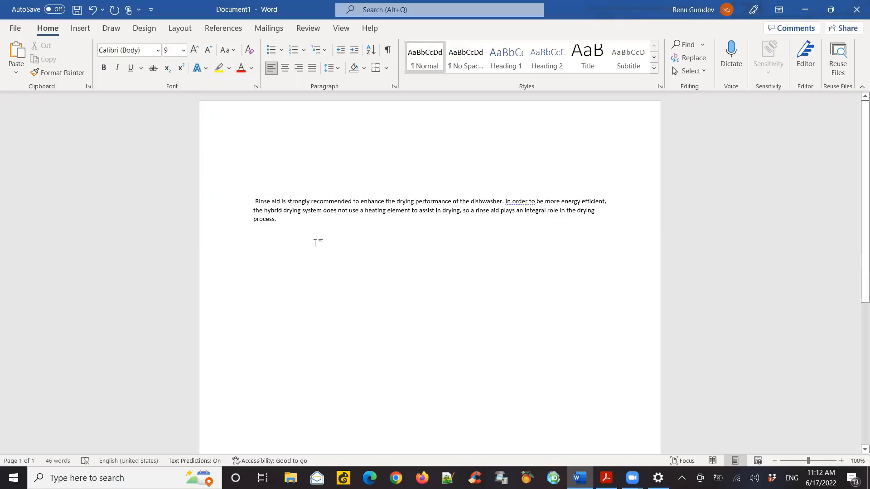
- Paste the drying performance passage as a second paragraph, bringing the document to 109 words
key(ctrl+v)
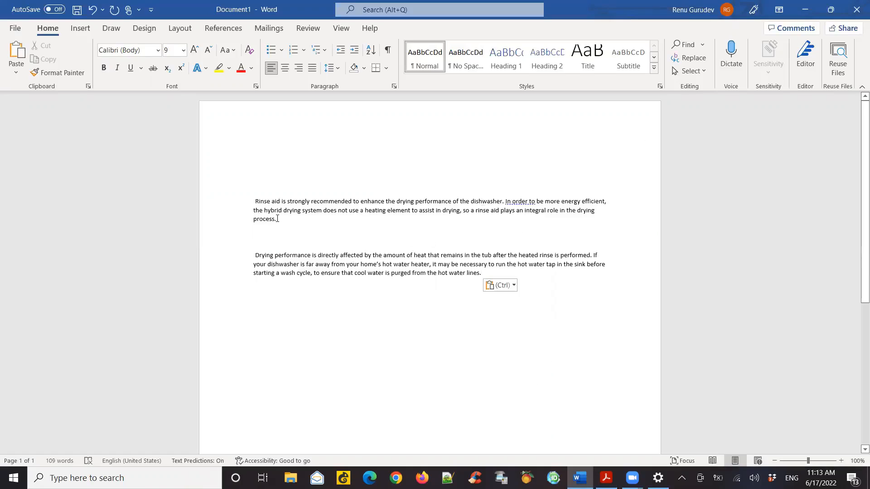
mouse_move(309, 246)
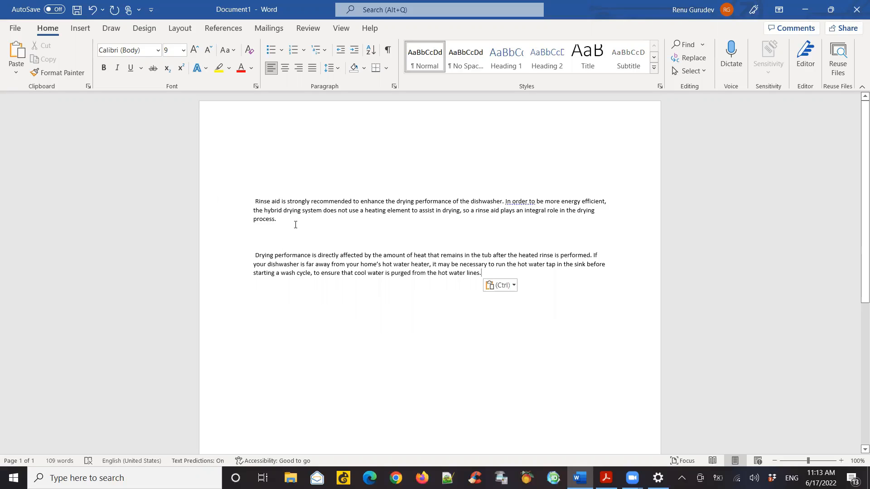
mouse_move(331, 234)
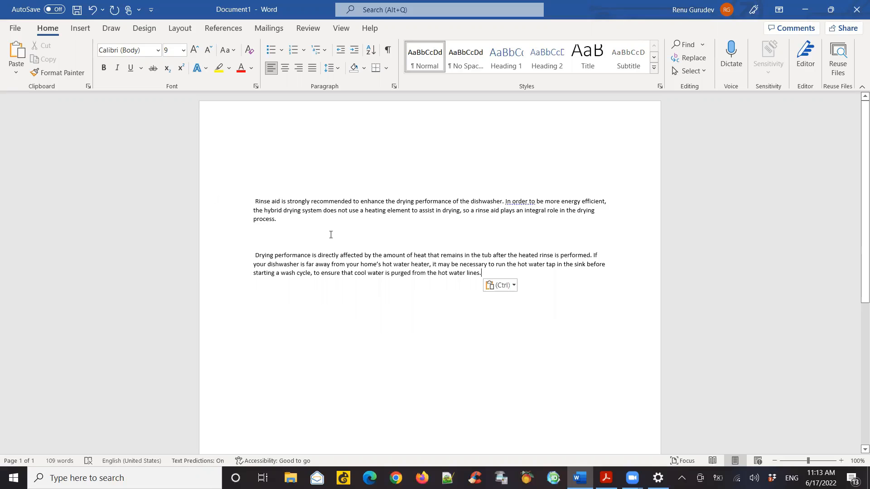
mouse_move(394, 241)
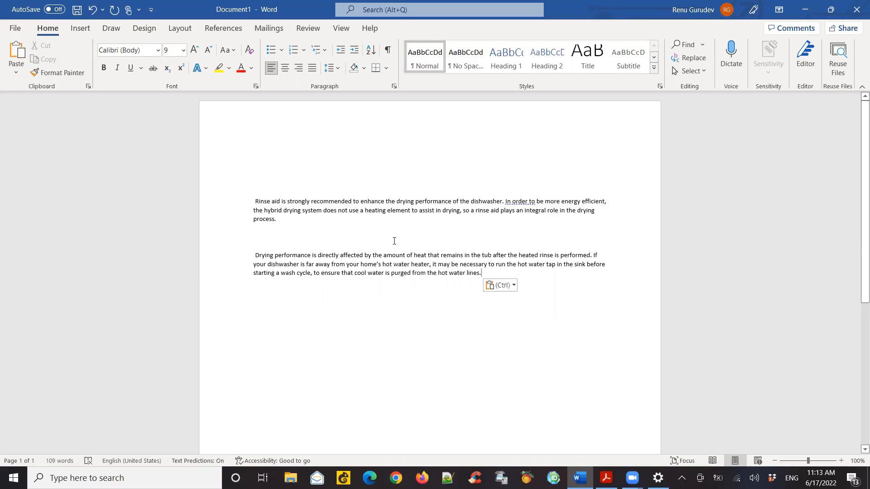
mouse_move(625, 336)
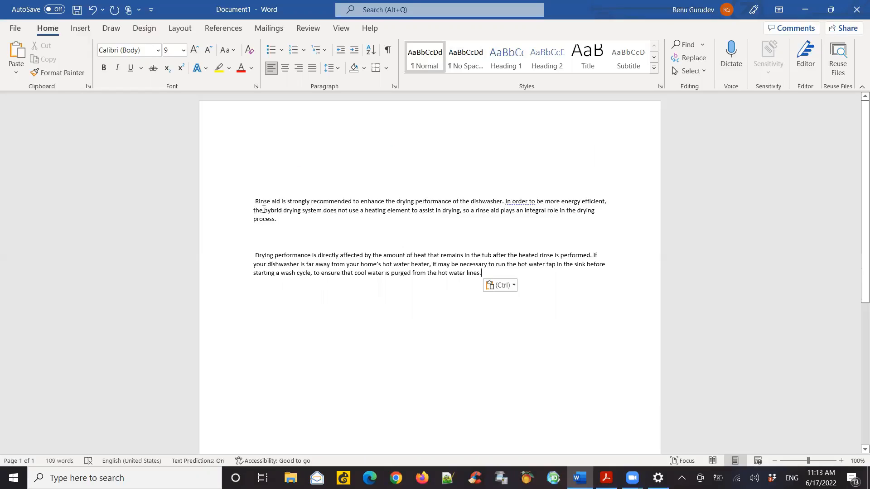
- Place the insertion point below the rinse-aid and drying performance passages
click(605, 478)
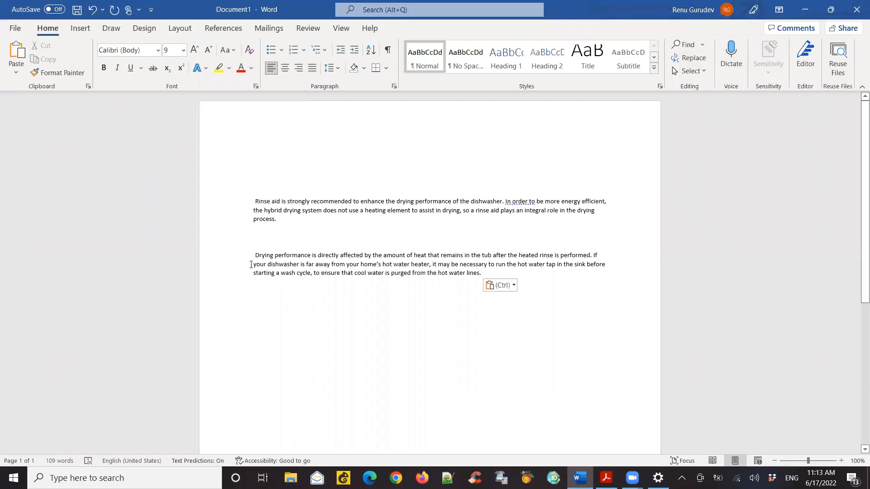
mouse_move(355, 326)
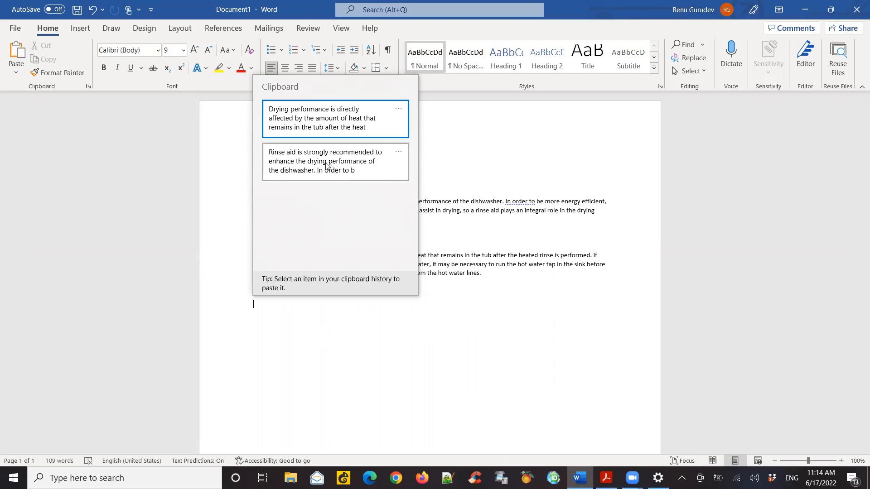
- Paste the rinse-aid passage from clipboard history below the paragraphs, reaching 201 words
click(326, 161)
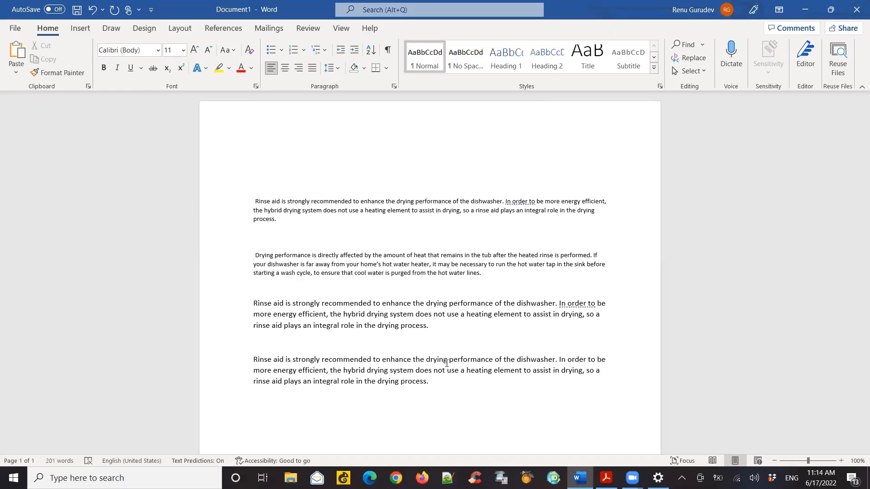
click(429, 381)
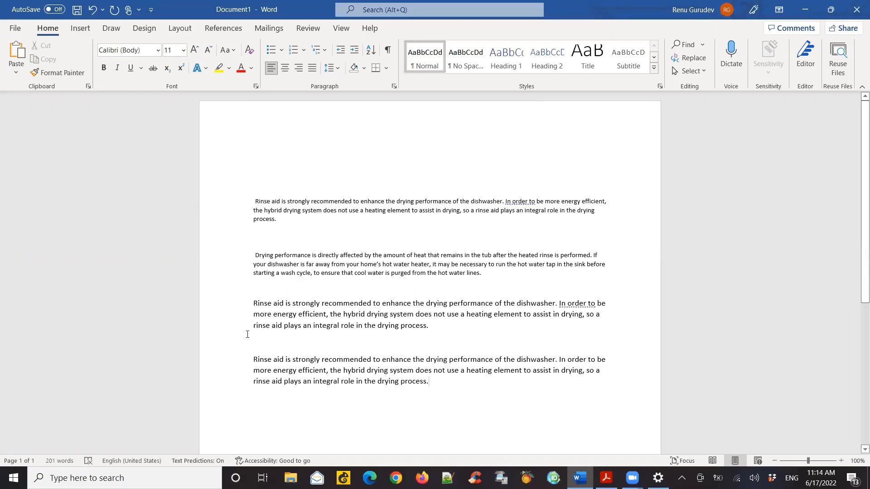
click(414, 381)
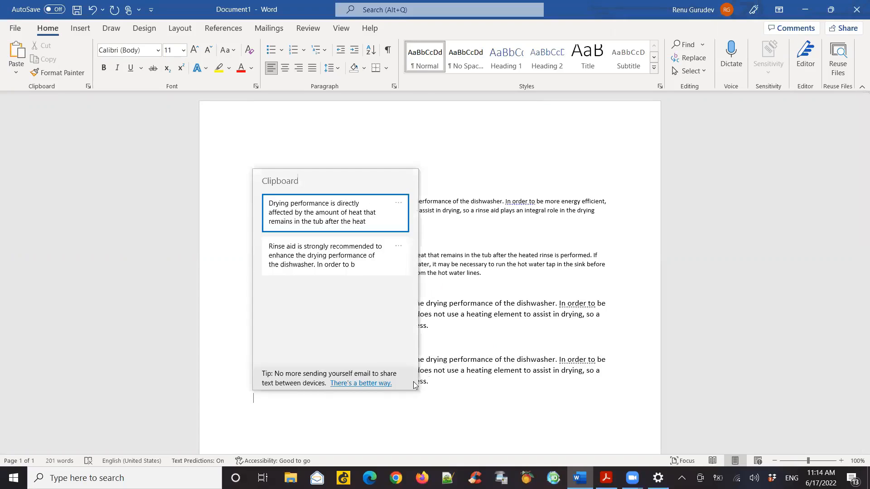
mouse_move(313, 181)
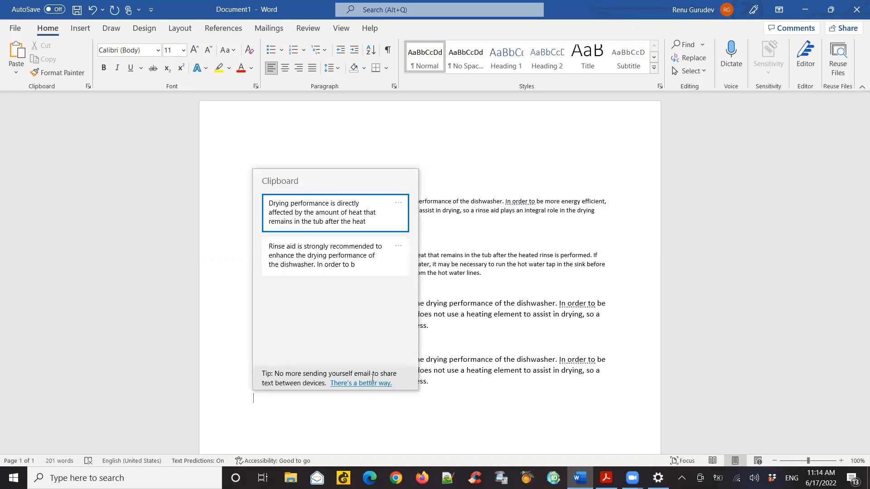
mouse_move(334, 297)
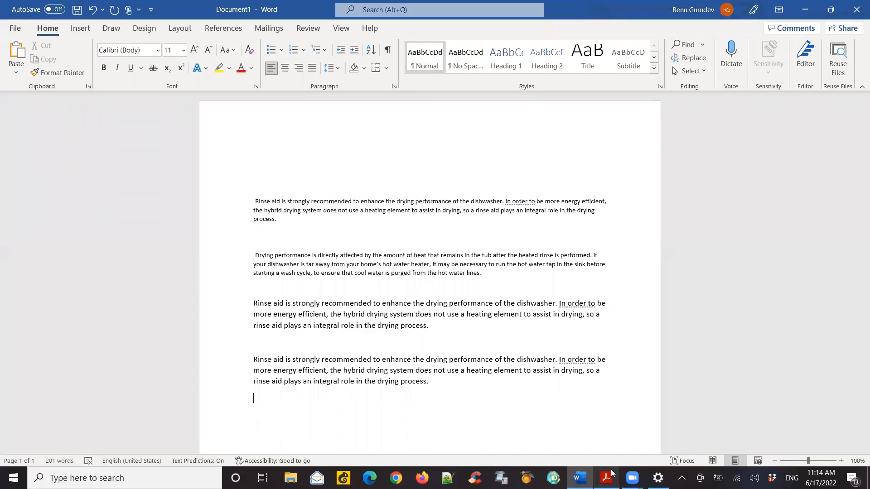
- Select the cycle-finish, whistling sound and continuous chiming answers in the PDF
click(606, 478)
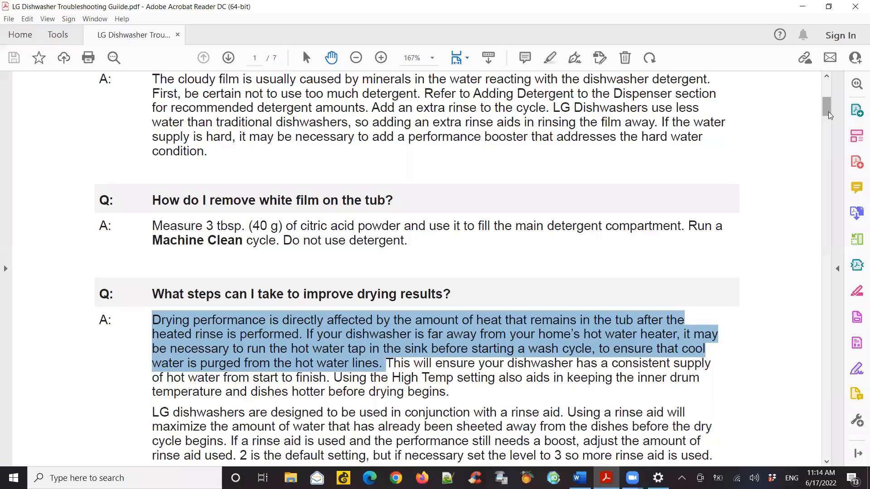
scroll(down, 3)
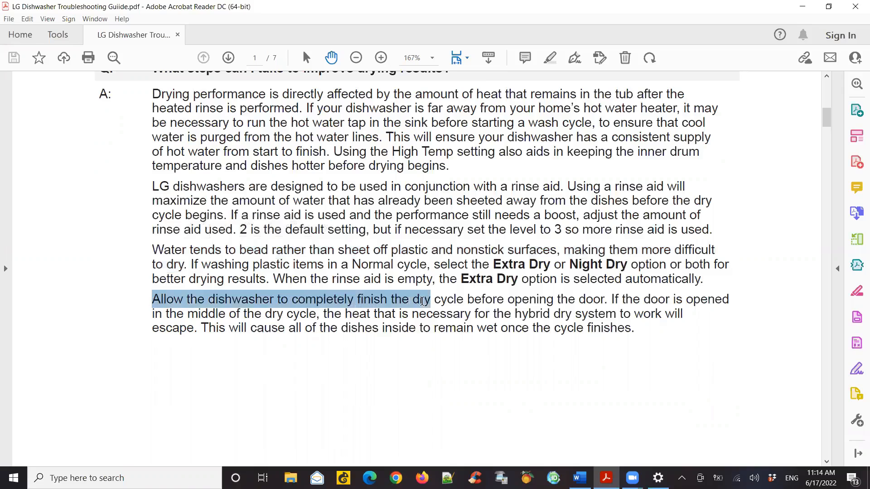
drag(430, 299, 197, 327)
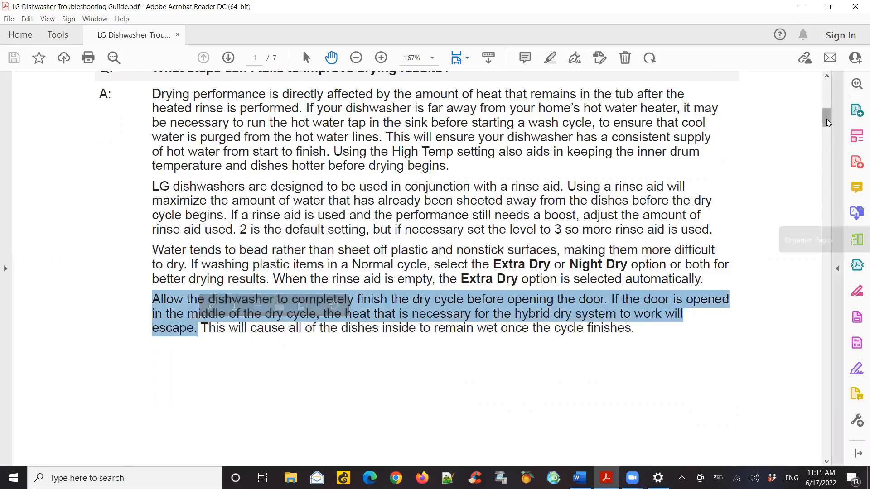
scroll(down, 3)
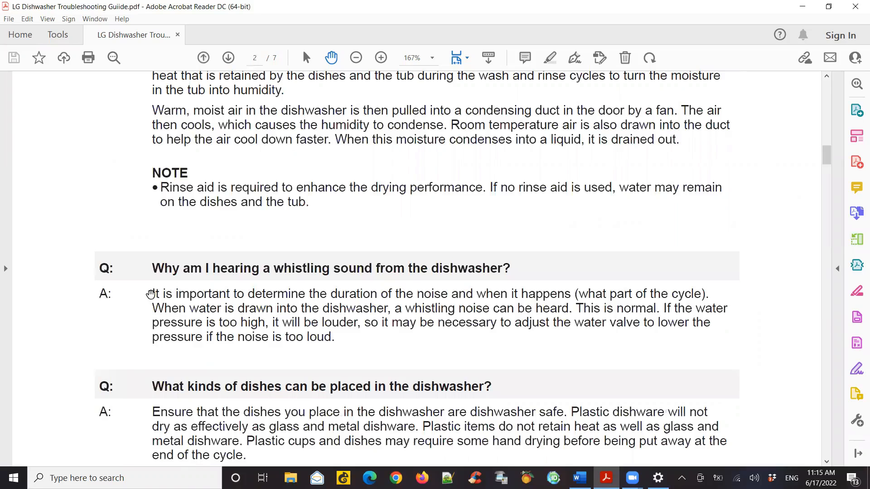
drag(151, 294, 335, 337)
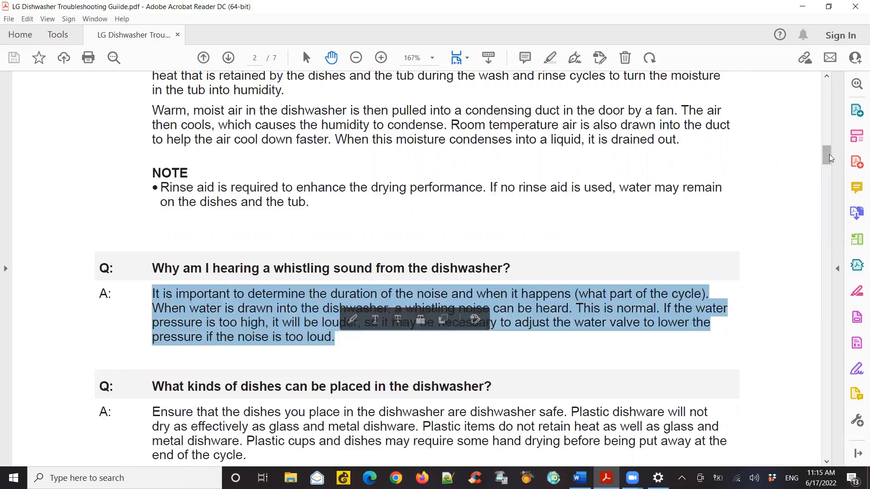
scroll(down, 3)
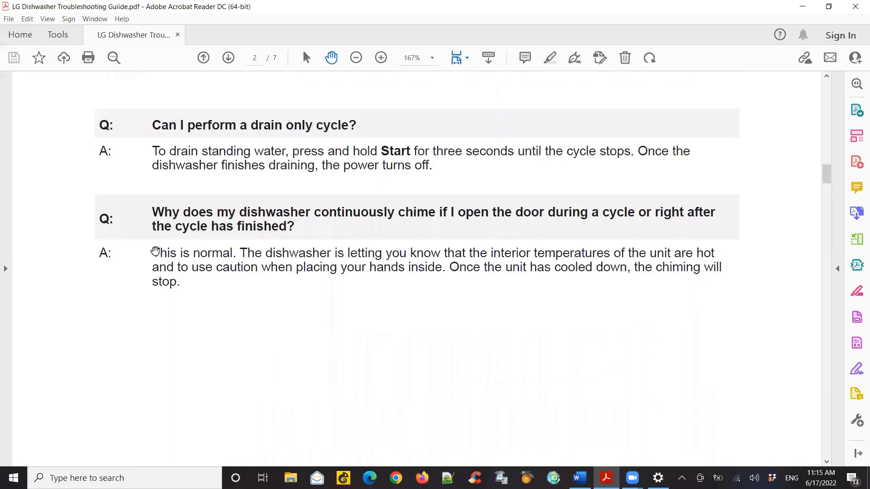
drag(153, 252, 183, 267)
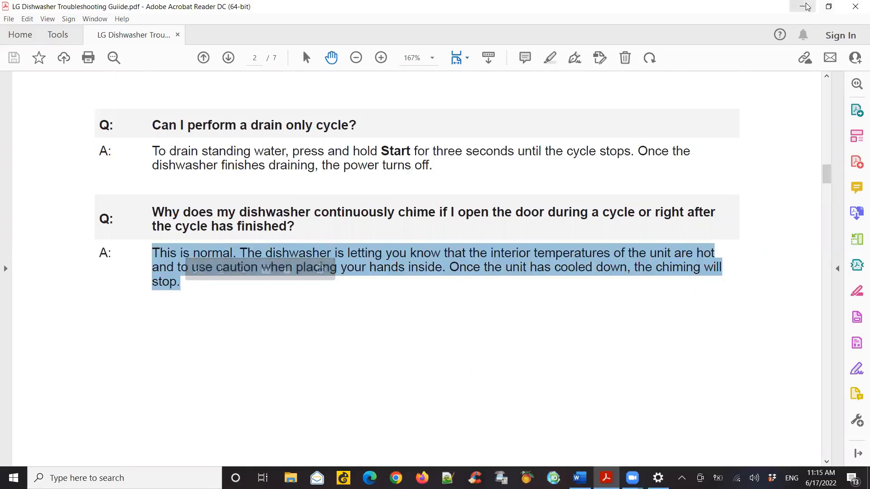
mouse_move(803, 6)
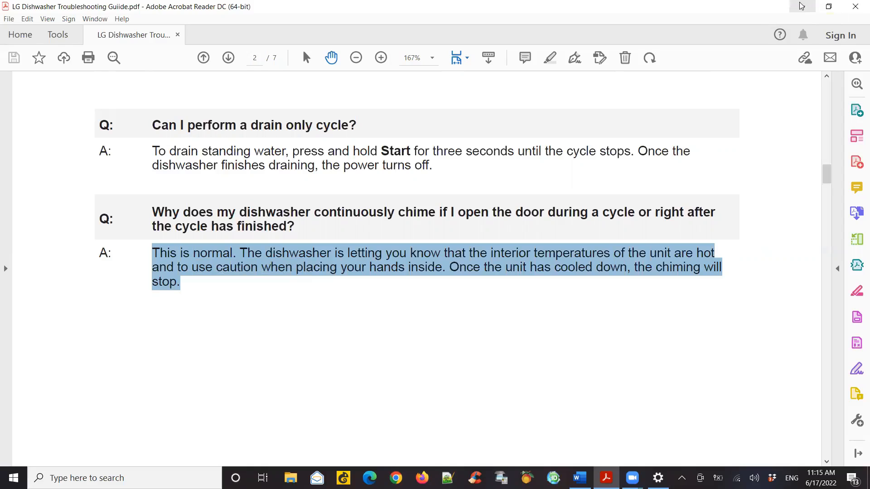
mouse_move(802, 6)
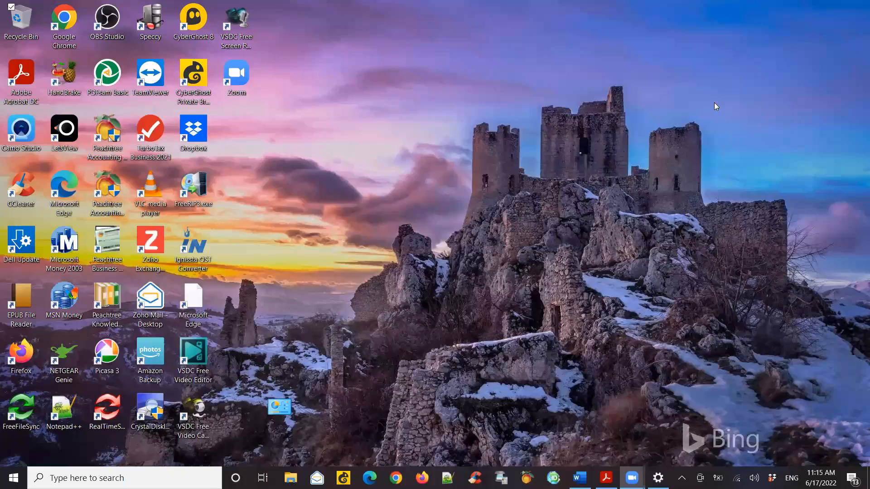
- Launch Snipping Tool via 'snip' search and capture the Zoom home window
click(122, 478)
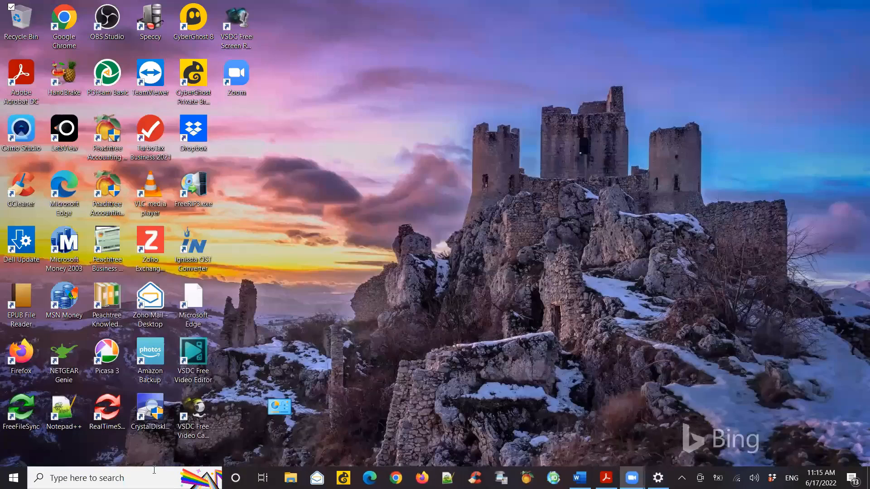
text(snip)
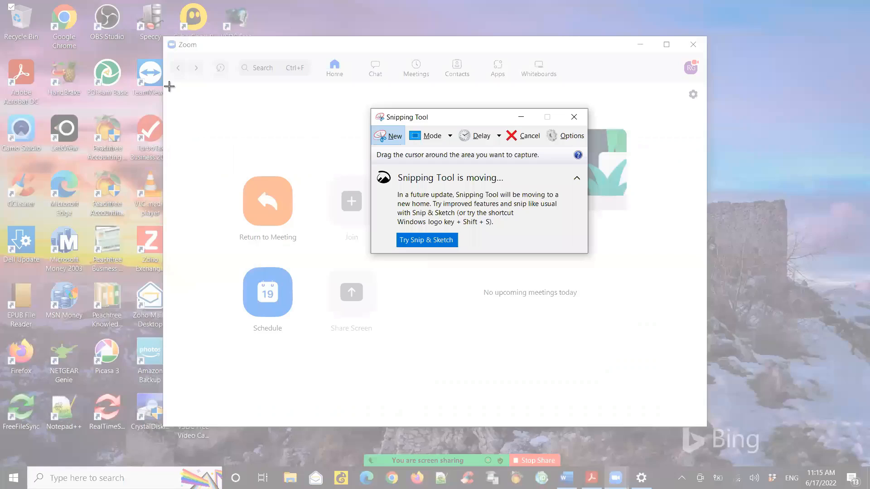
drag(169, 87, 690, 375)
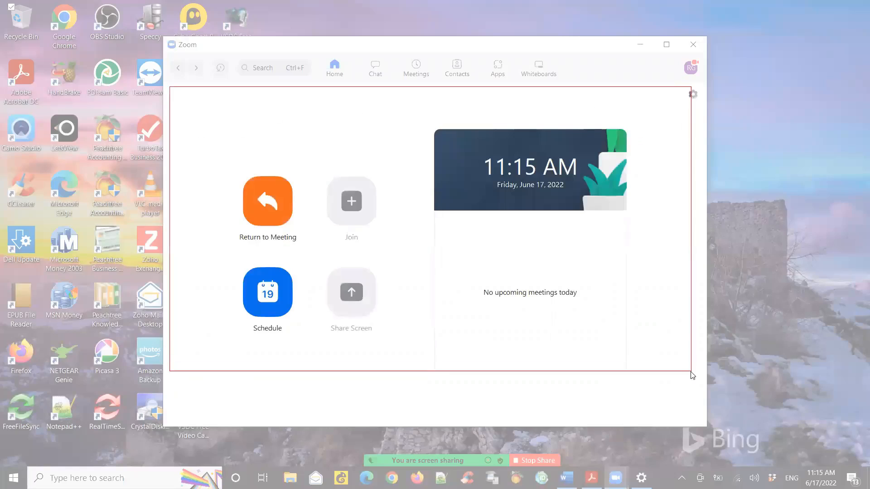
click(659, 477)
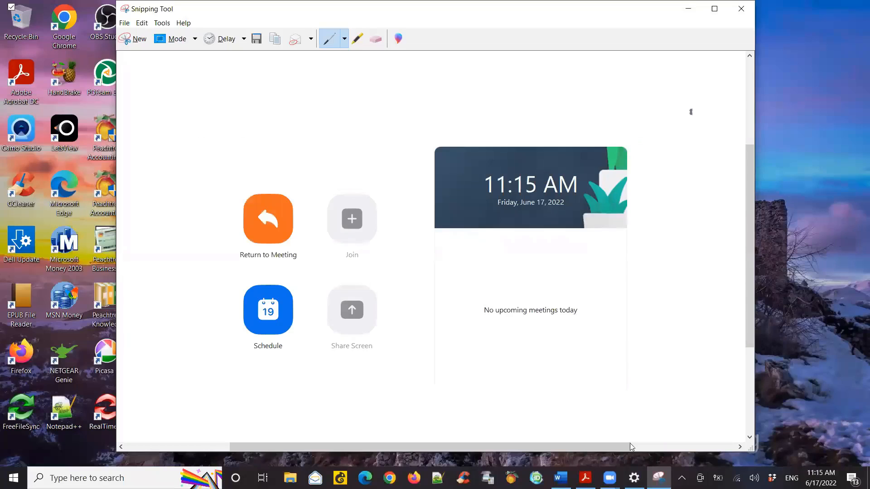
click(561, 478)
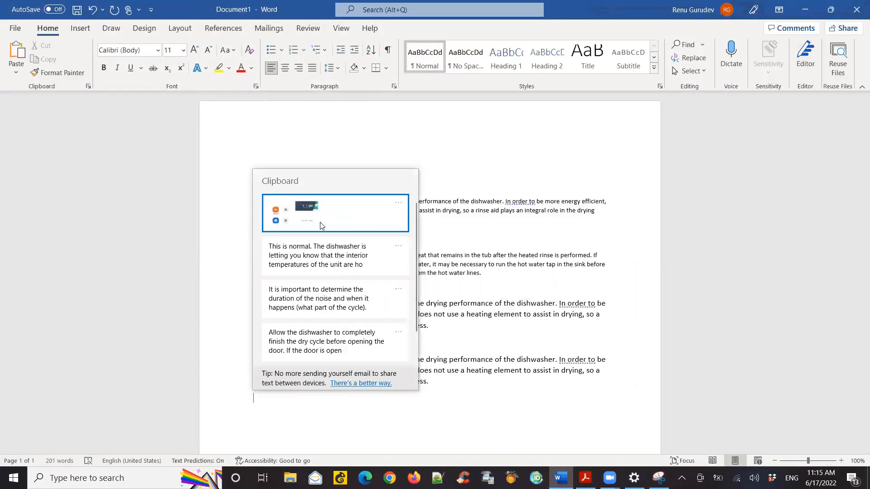
mouse_move(323, 211)
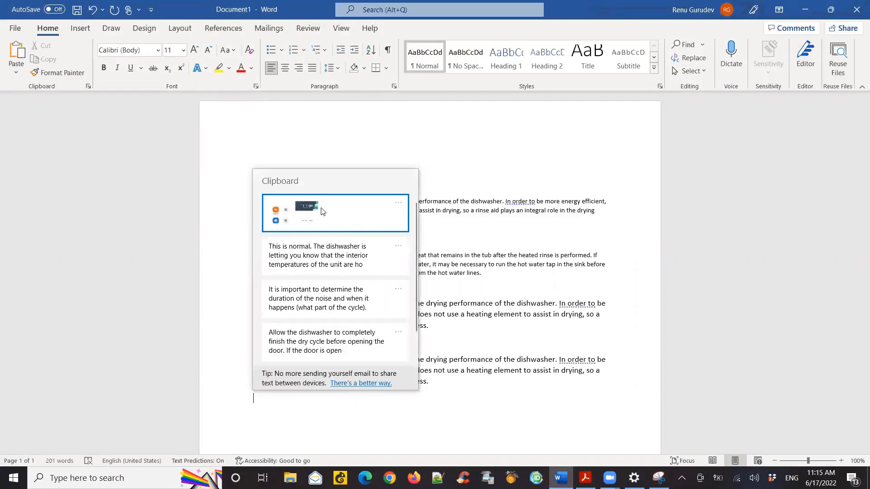
mouse_move(420, 311)
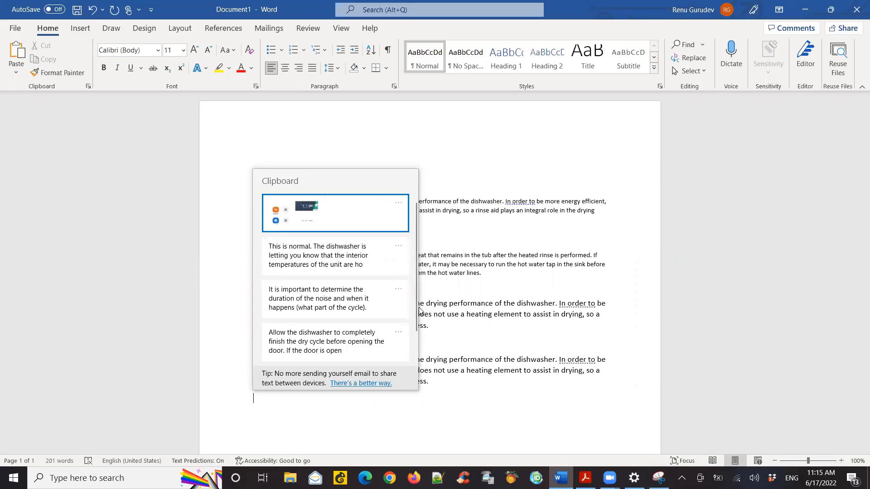
- Scroll the clipboard history past the snip to the water beading and drying passages
scroll(down, 3)
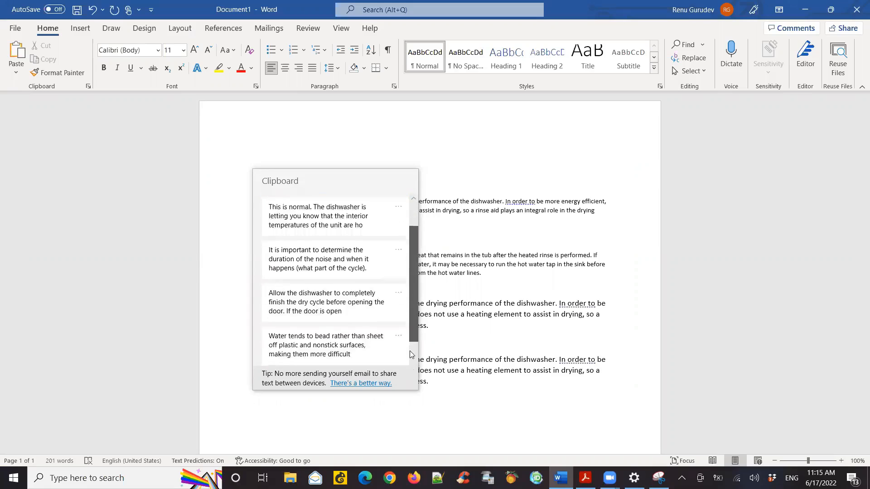
scroll(down, 3)
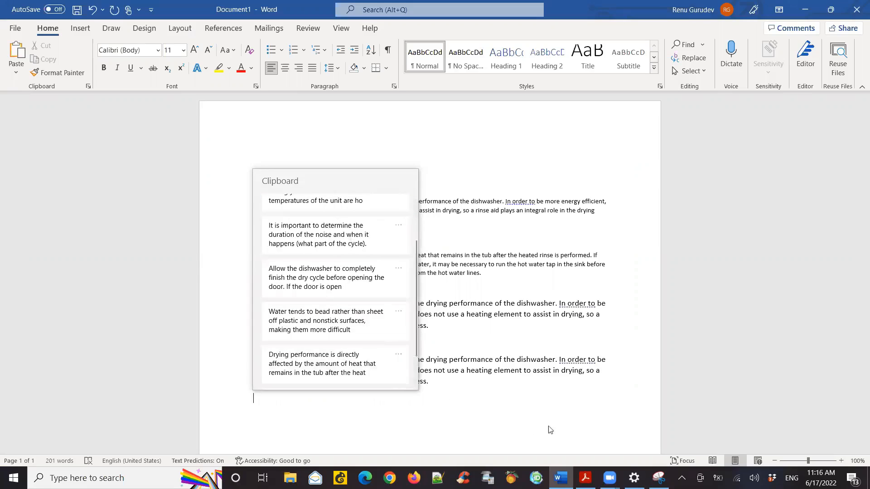
mouse_move(413, 299)
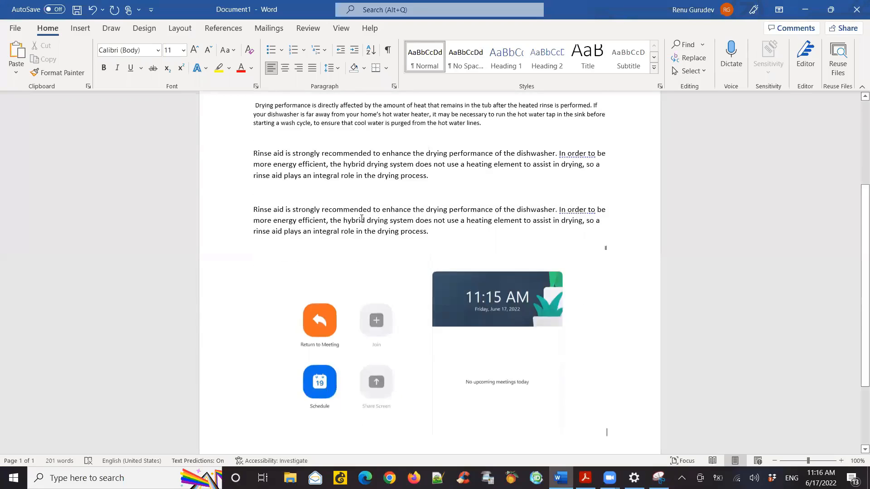
mouse_move(501, 344)
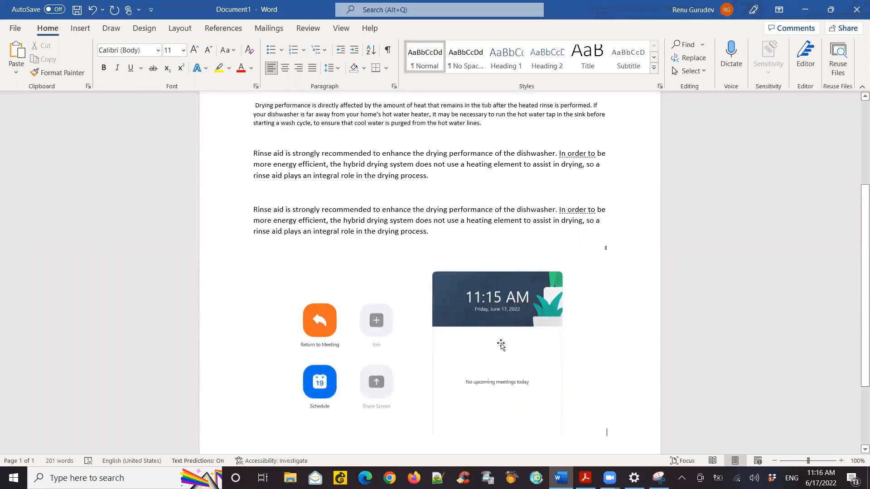
mouse_move(595, 400)
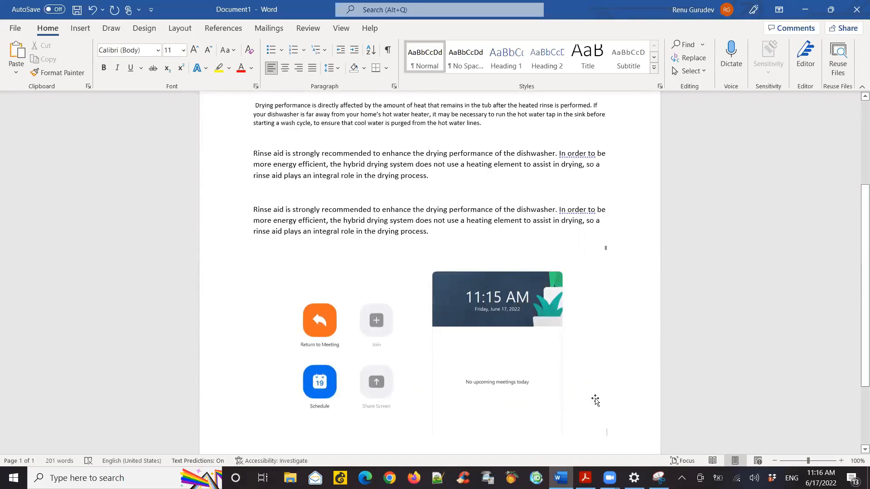
- Select the pasted Zoom screenshot below the rinse-aid paragraphs, then deselect it
click(497, 353)
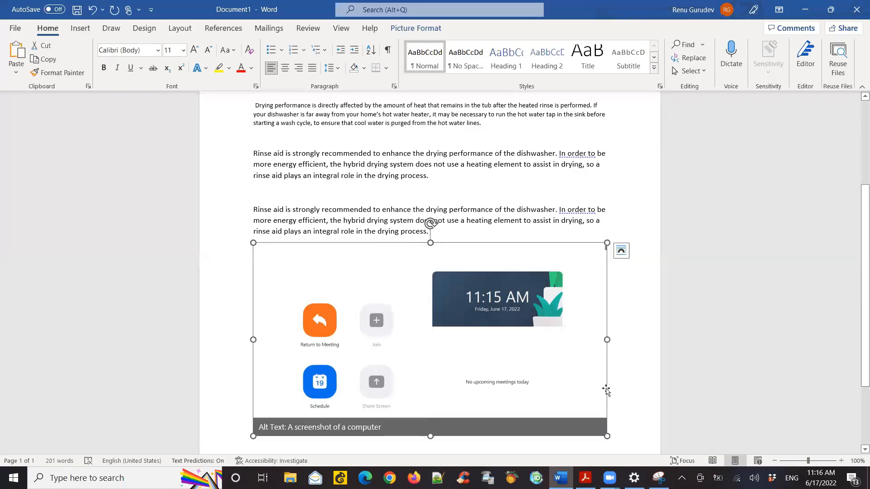
click(619, 395)
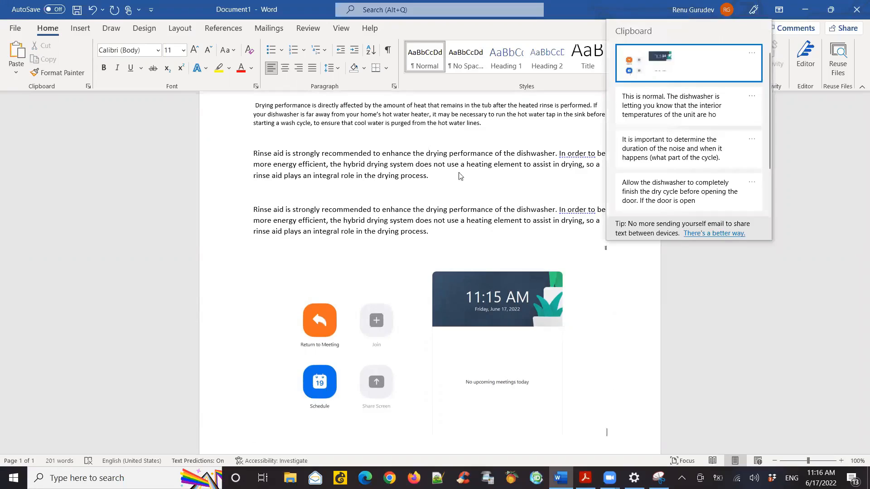
mouse_move(329, 272)
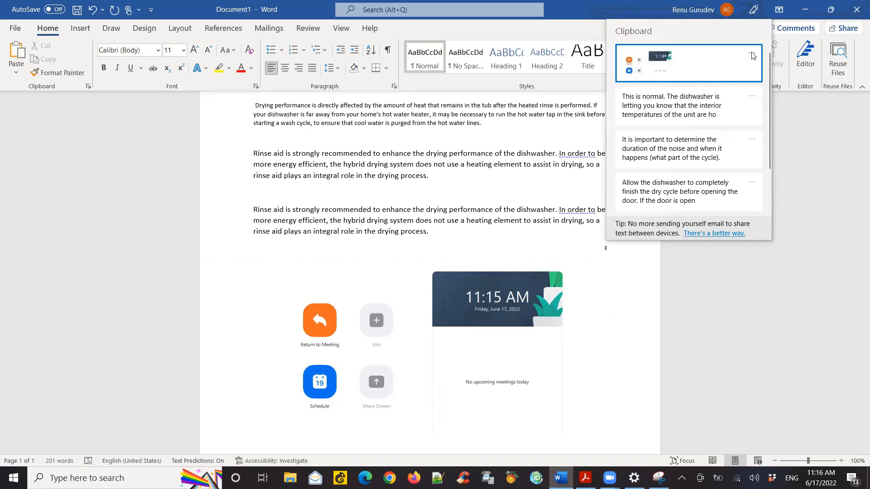
- Open the options menu for the Zoom screenshot entry in clipboard history
click(752, 53)
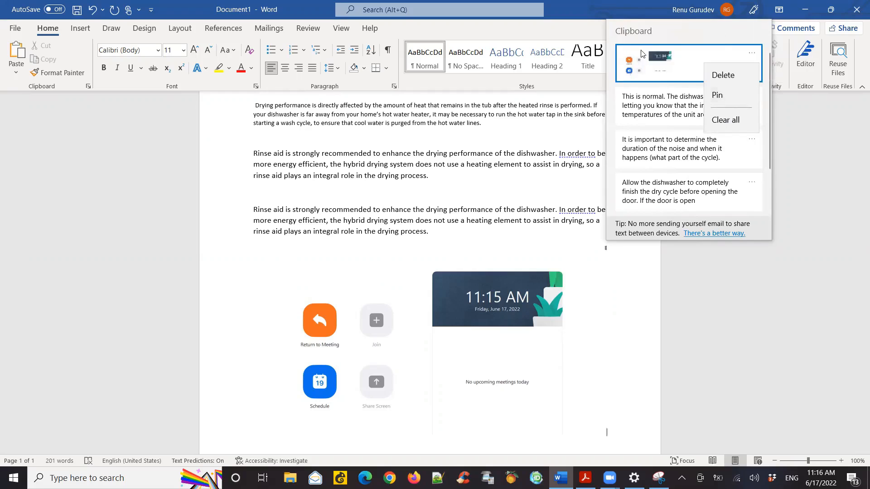
mouse_move(675, 60)
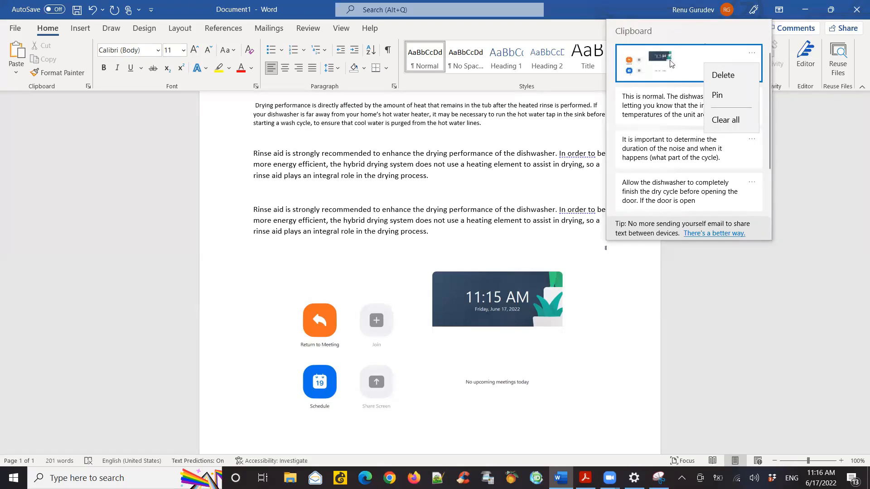
mouse_move(706, 33)
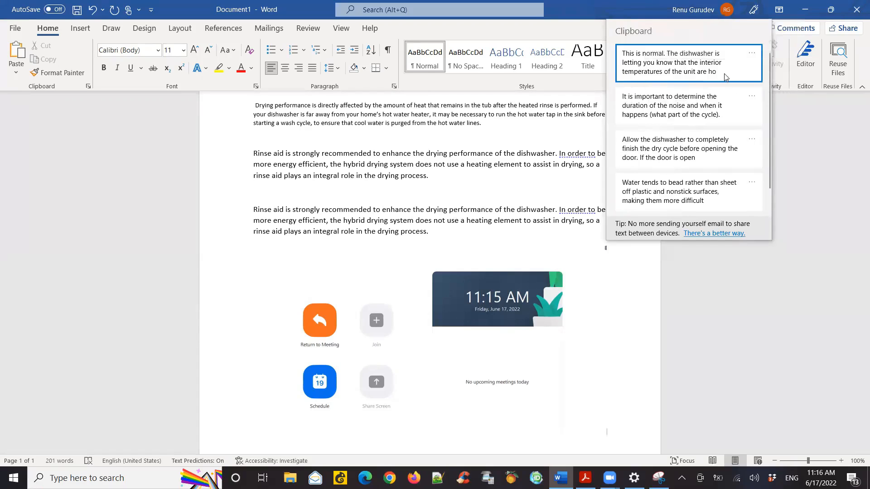
- Clear all clipboard history entries from the chiming passage's options menu
click(752, 53)
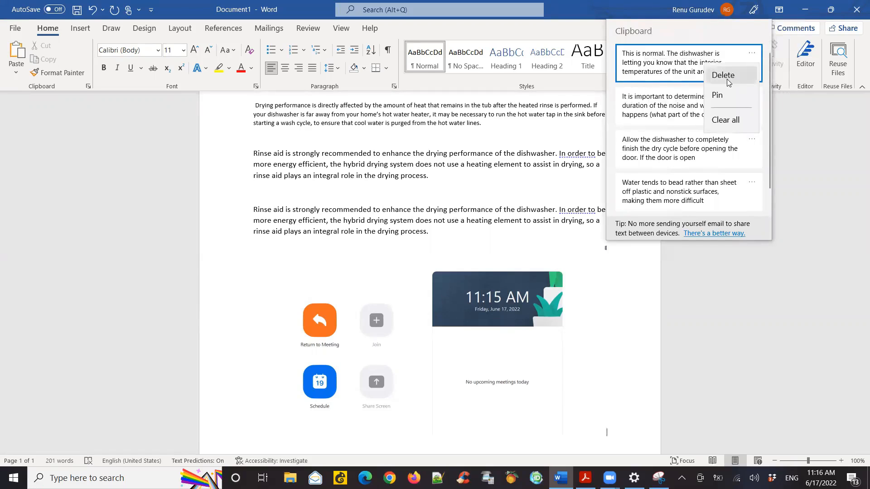
click(725, 120)
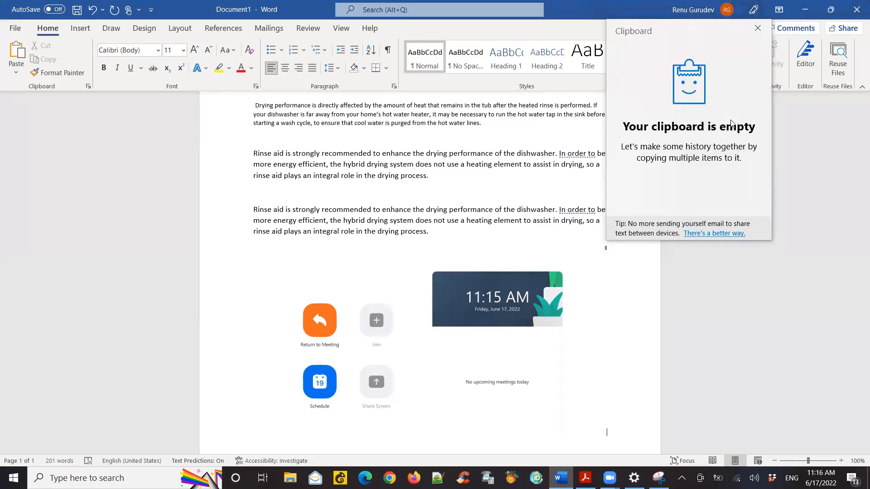
mouse_move(758, 28)
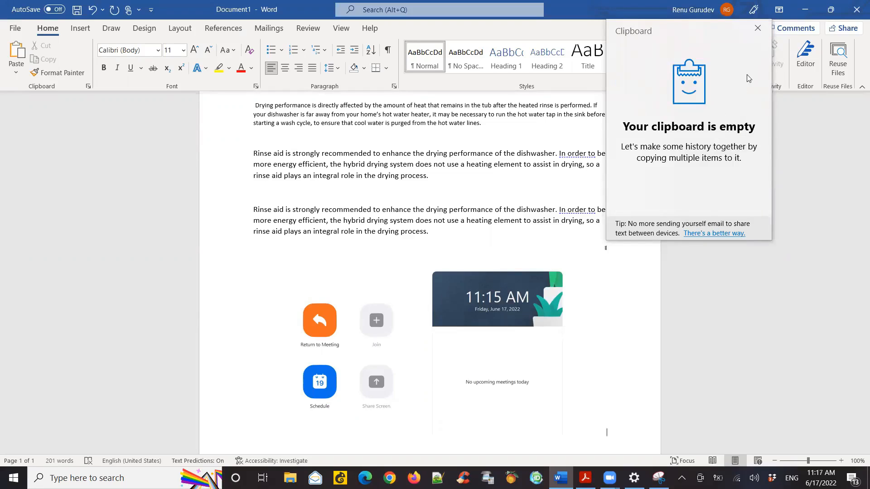
mouse_move(735, 112)
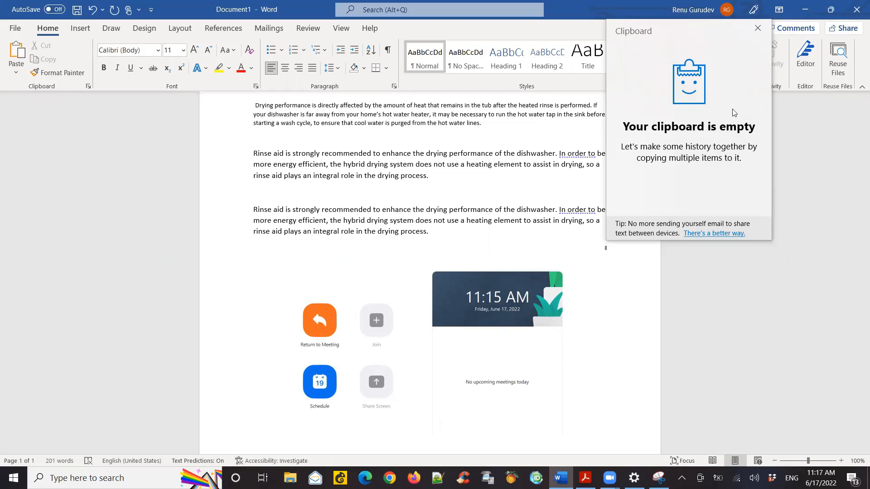
mouse_move(537, 428)
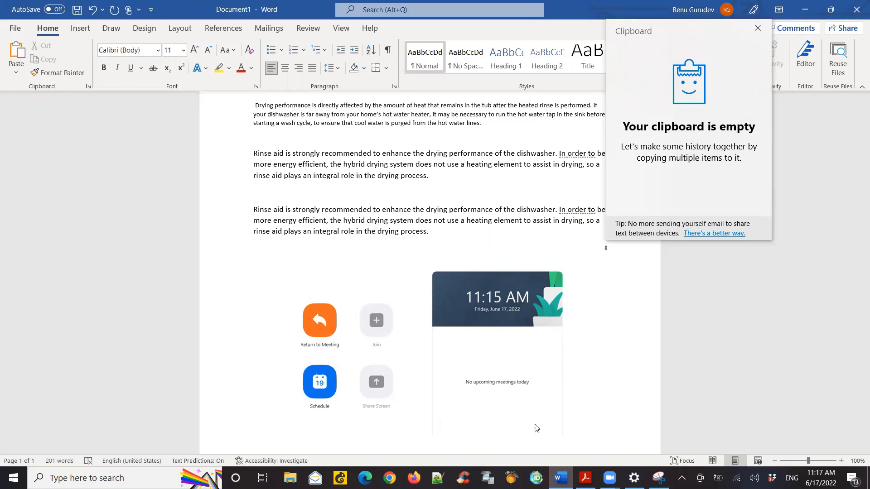